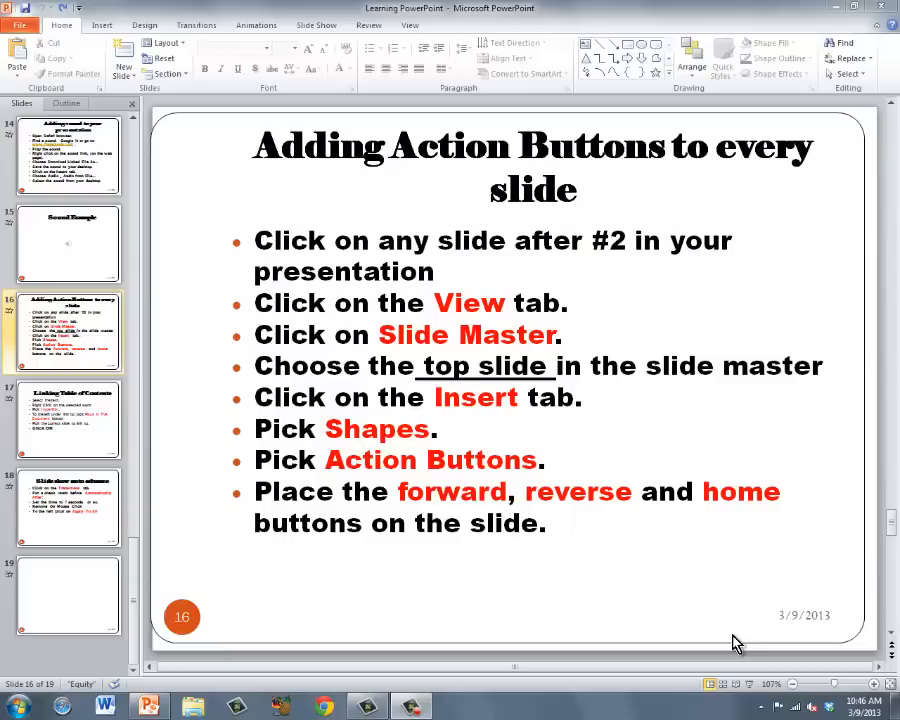
mouse_move(582, 467)
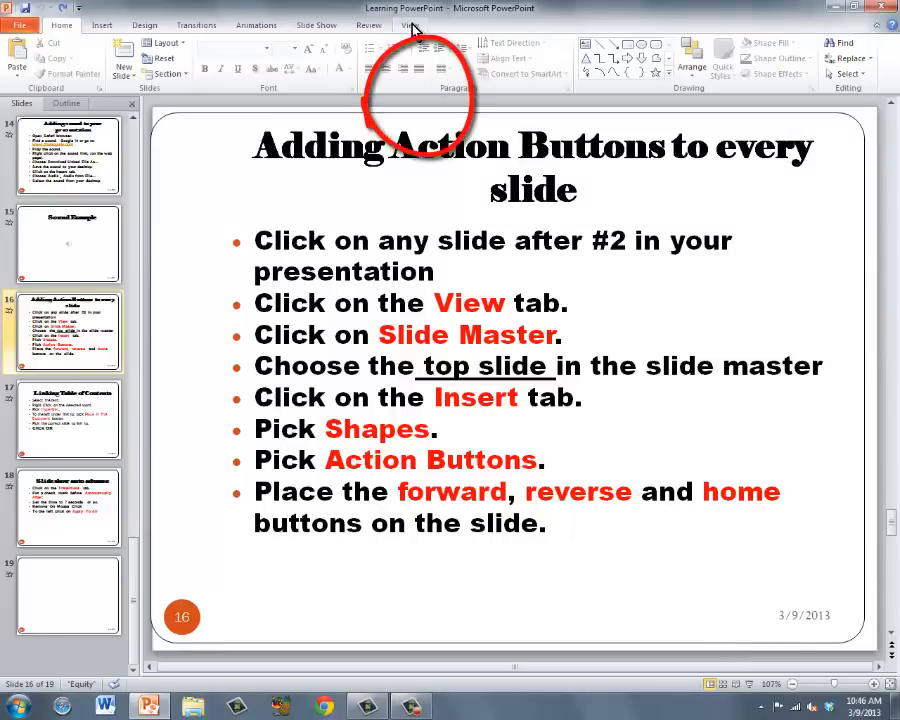
Step: Switch from the normal slide view to Slide Master view through the View tab
click(409, 25)
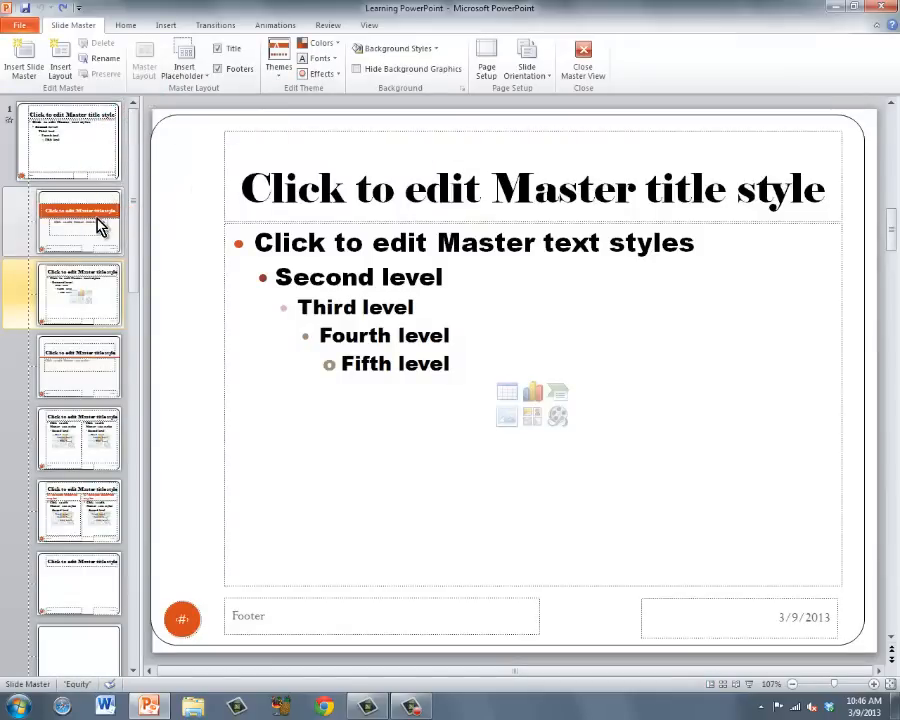
Step: Browse the title, section header, content and comparison layouts, then select the top Equity master
click(80, 293)
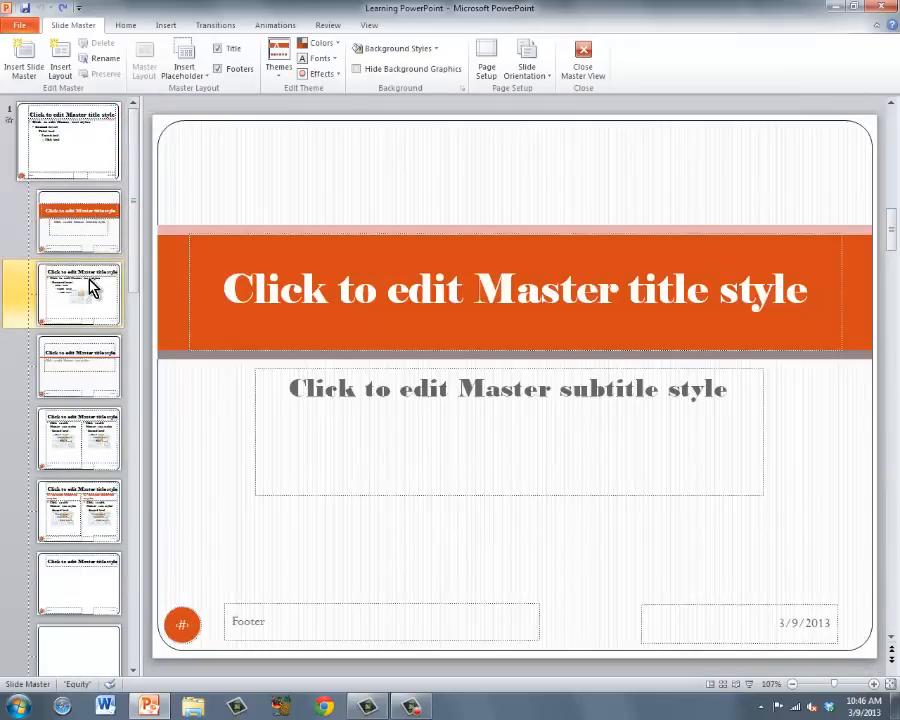
click(80, 367)
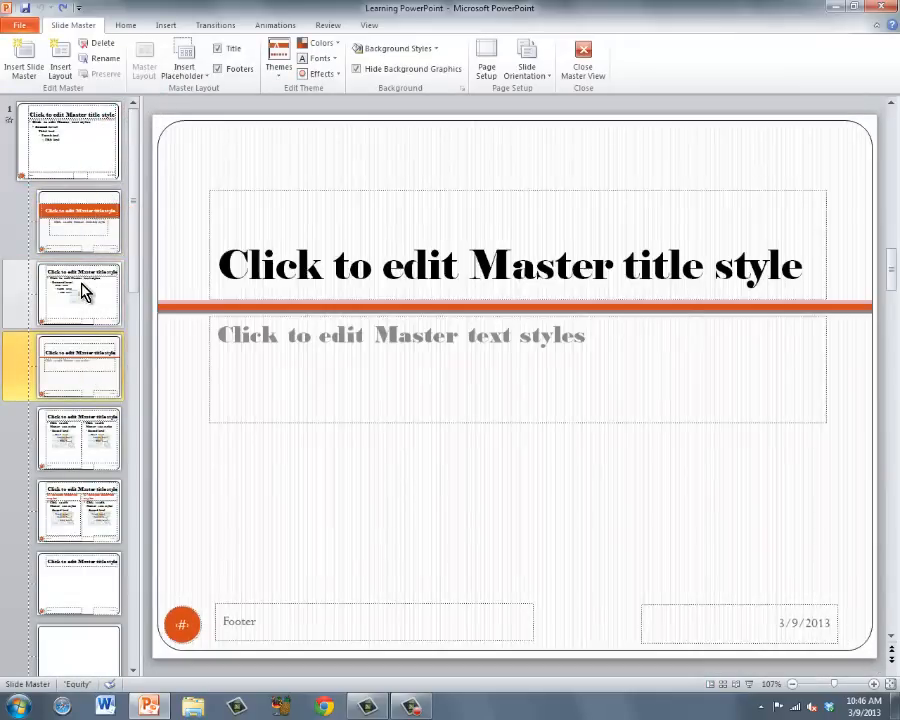
click(80, 293)
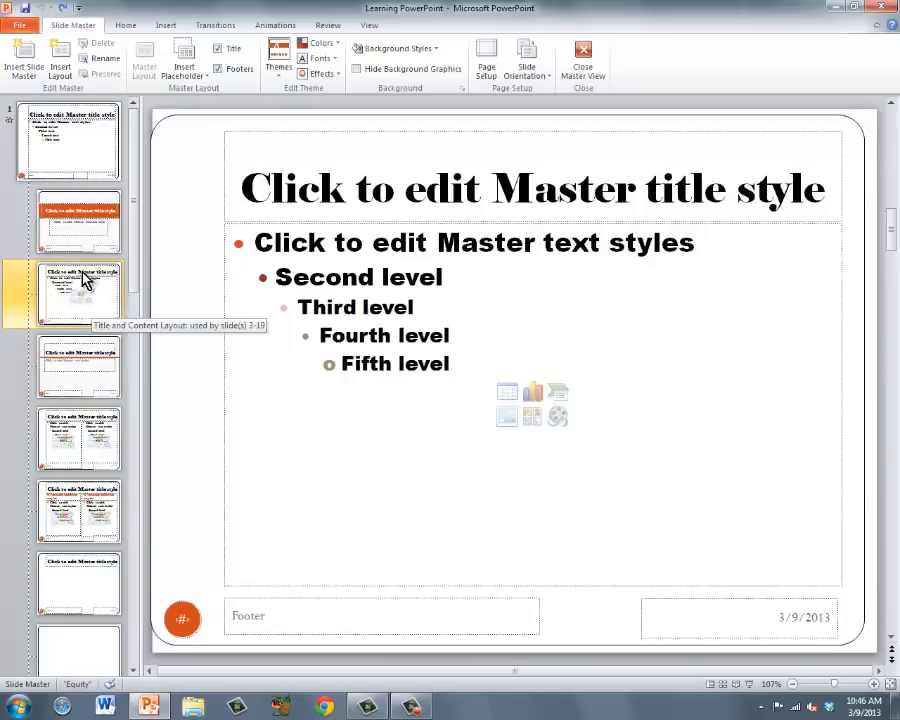
mouse_move(113, 285)
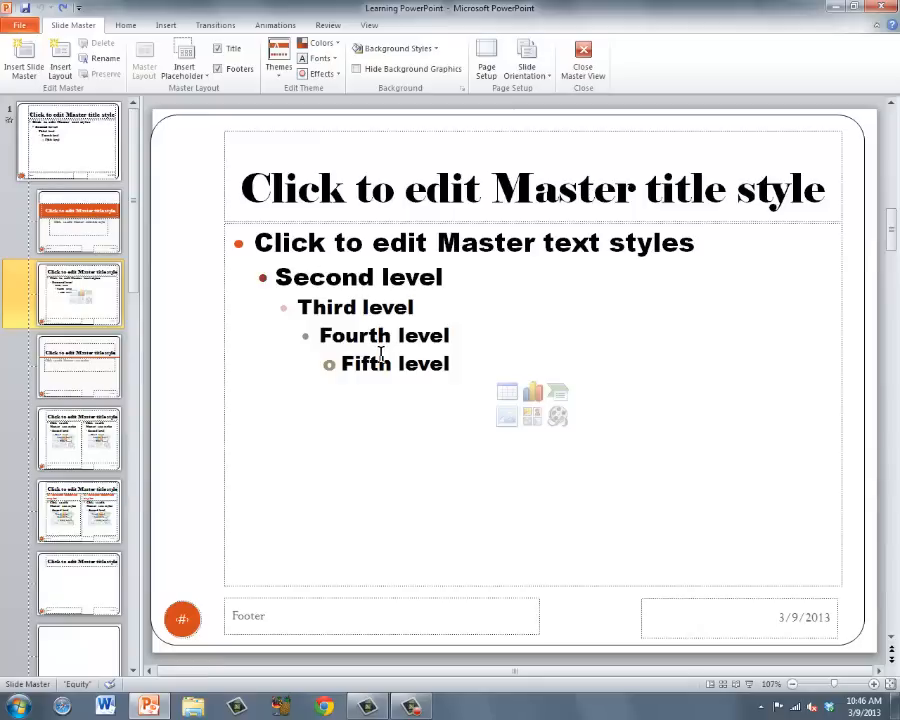
mouse_move(347, 320)
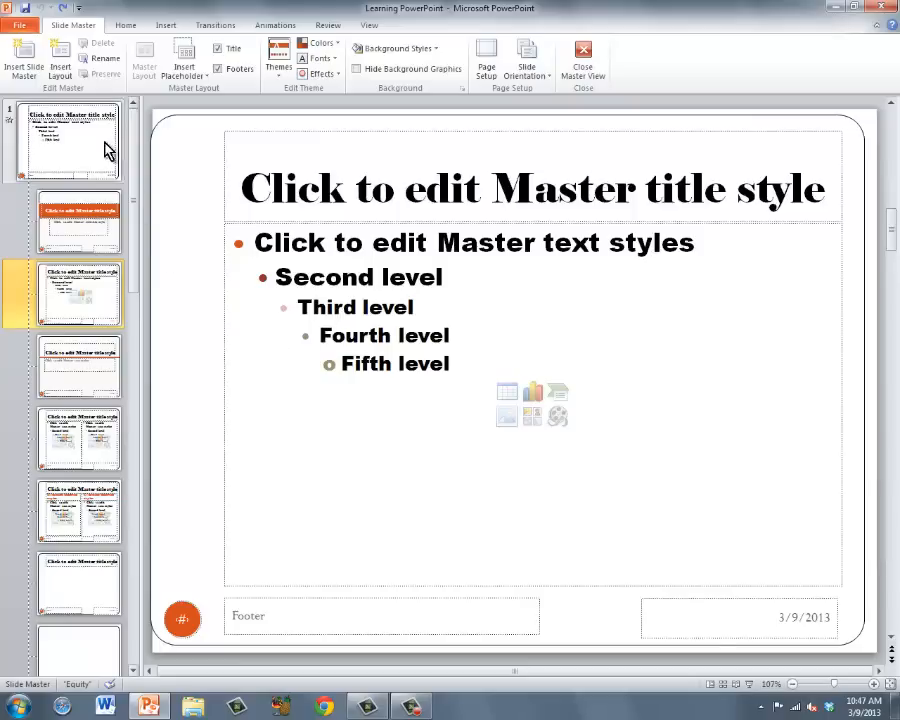
mouse_move(78, 135)
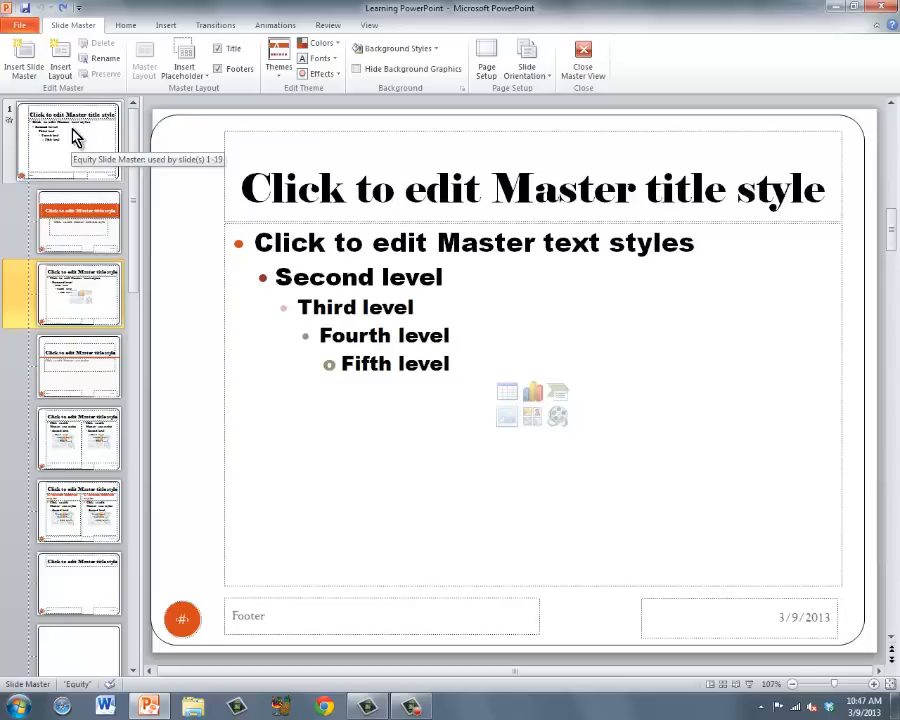
mouse_move(73, 138)
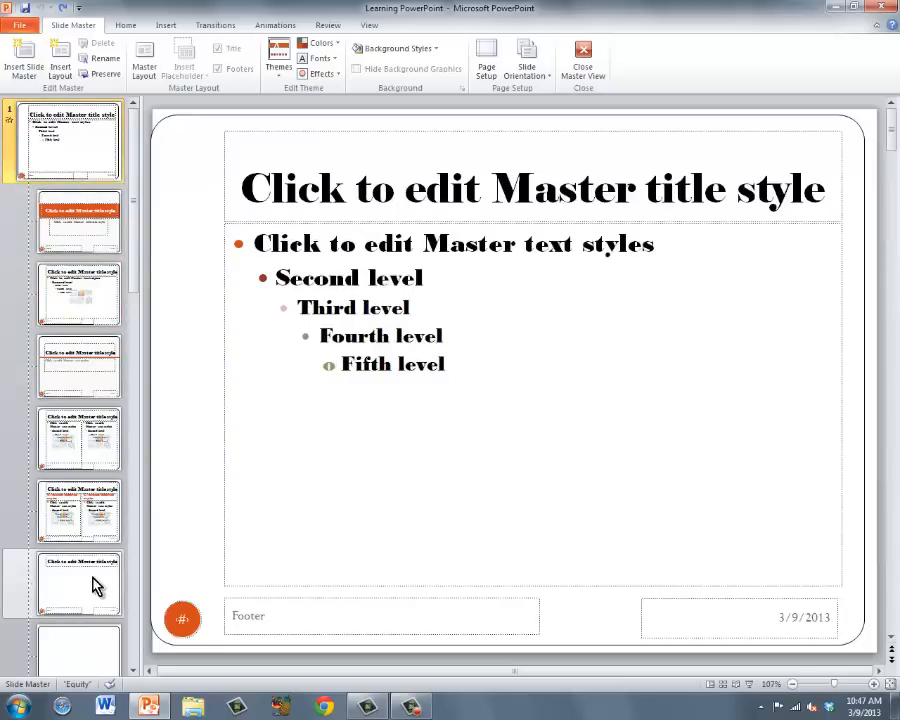
click(79, 510)
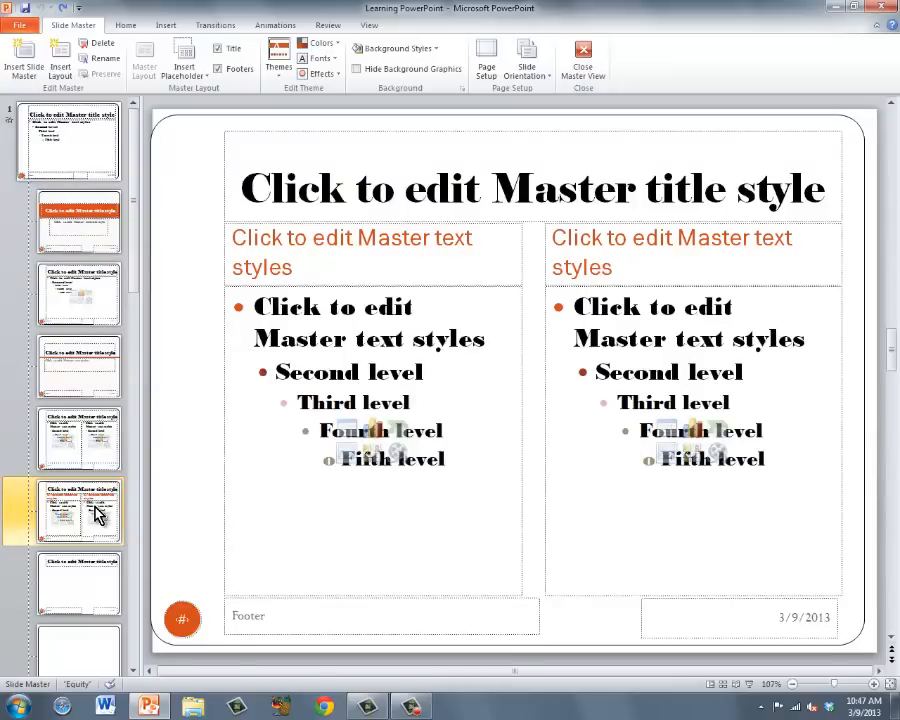
click(79, 367)
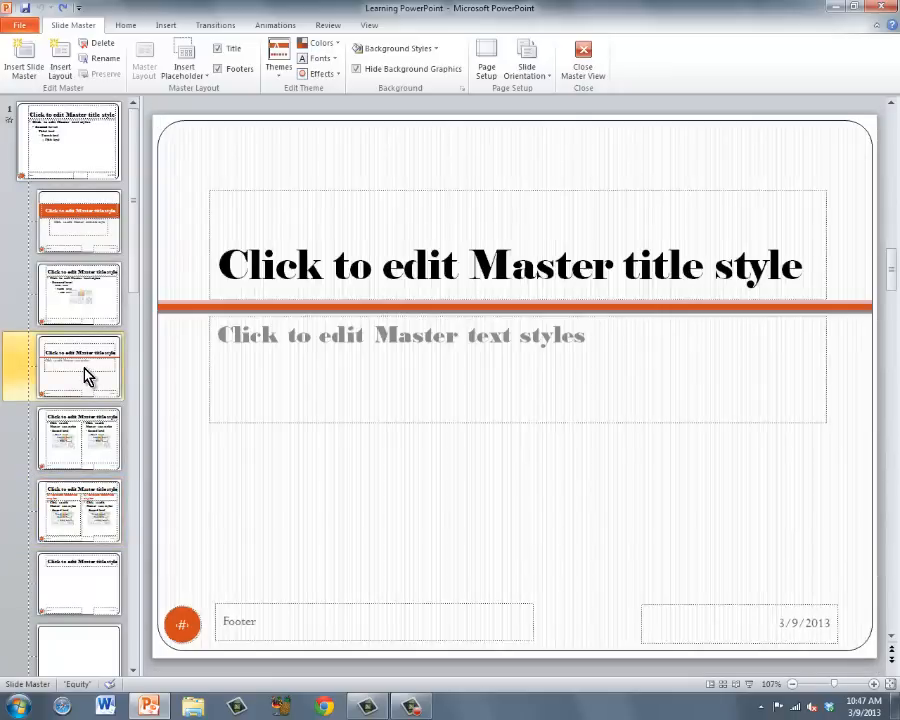
click(80, 294)
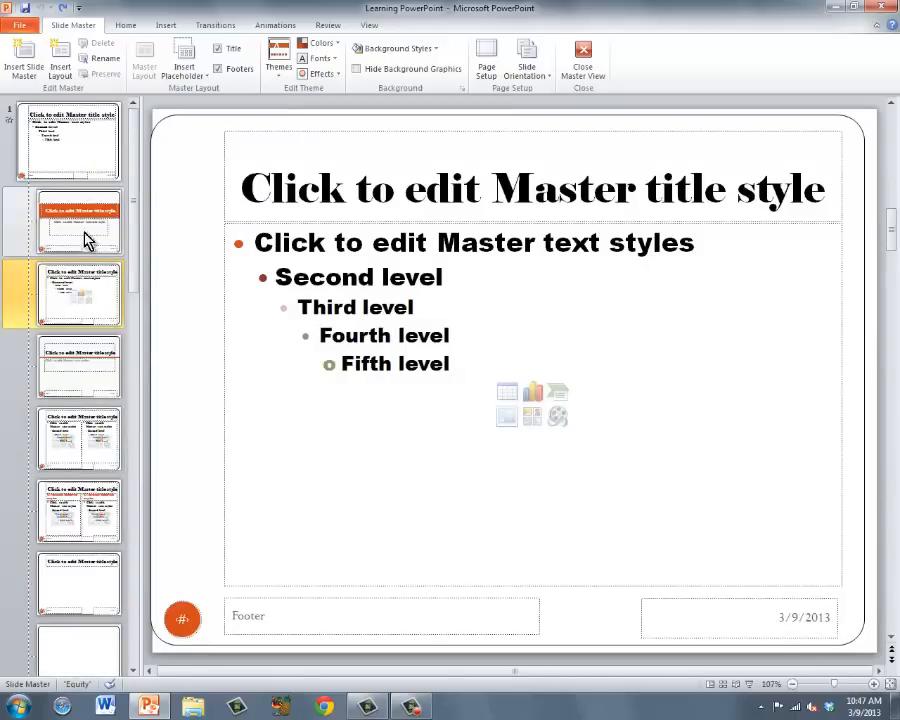
click(70, 140)
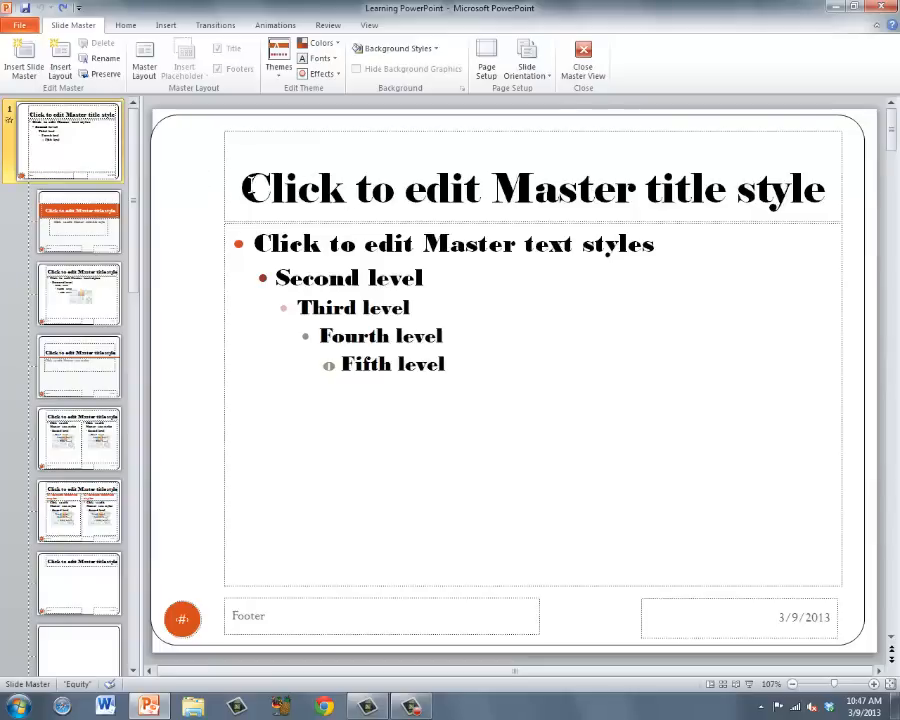
click(242, 188)
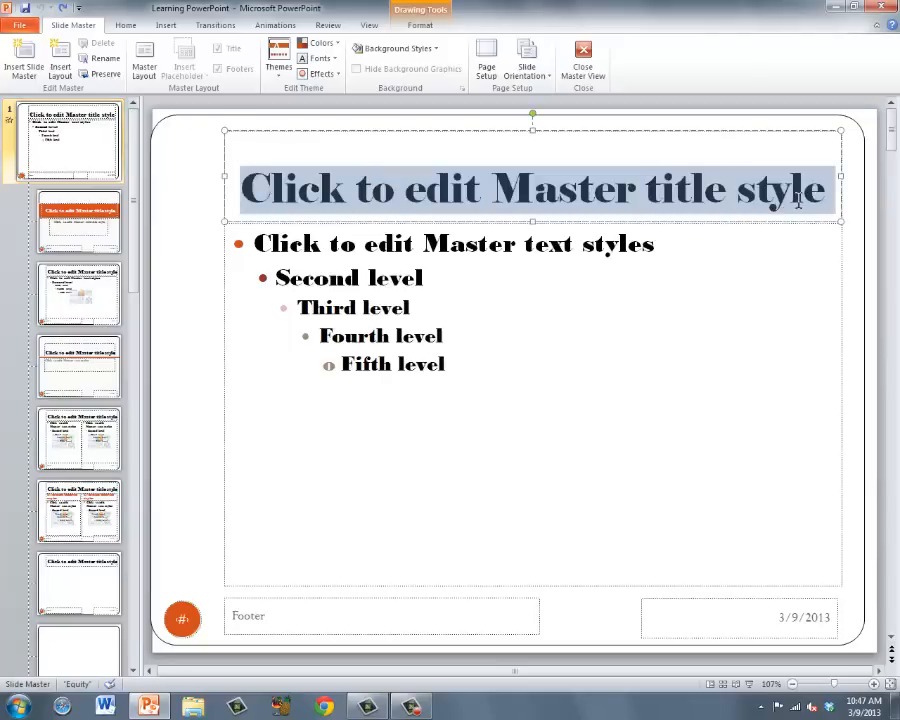
click(126, 25)
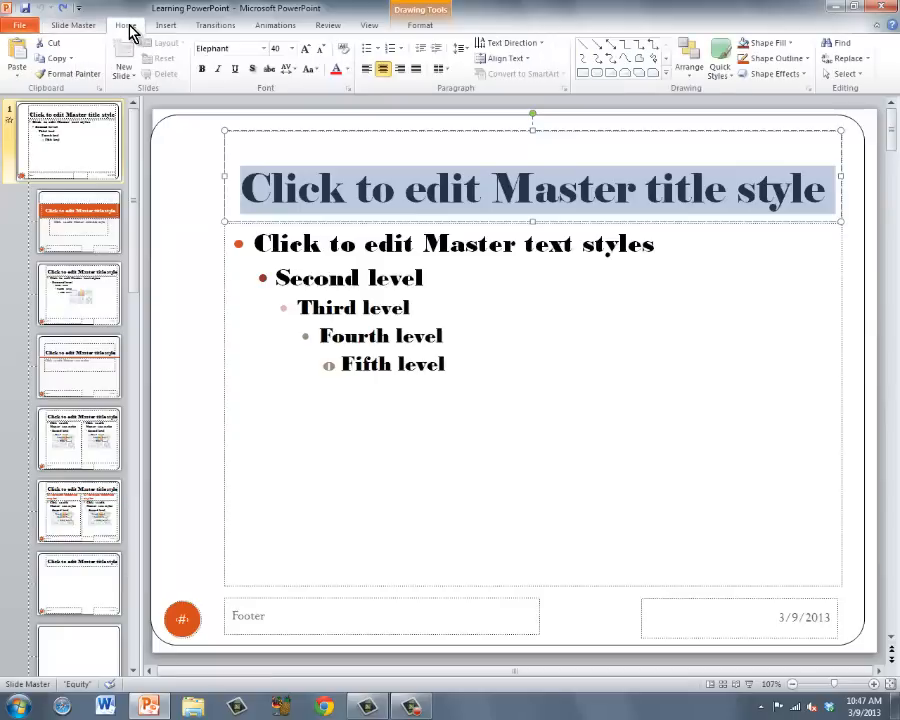
mouse_move(230, 48)
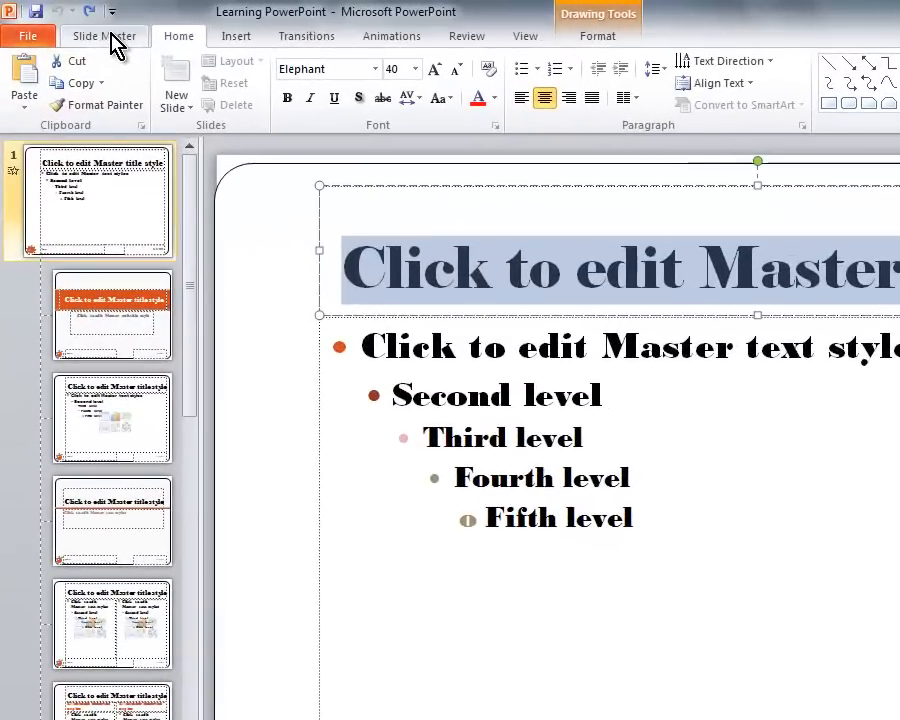
click(104, 35)
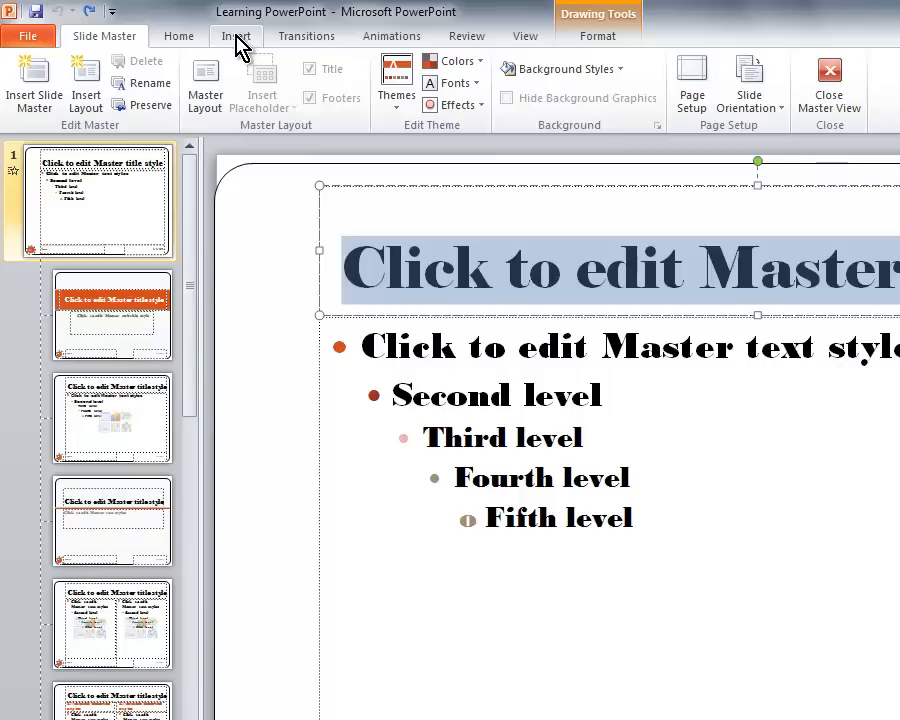
Step: Open the Insert tab's Shapes gallery to reach the Action Buttons set
click(238, 36)
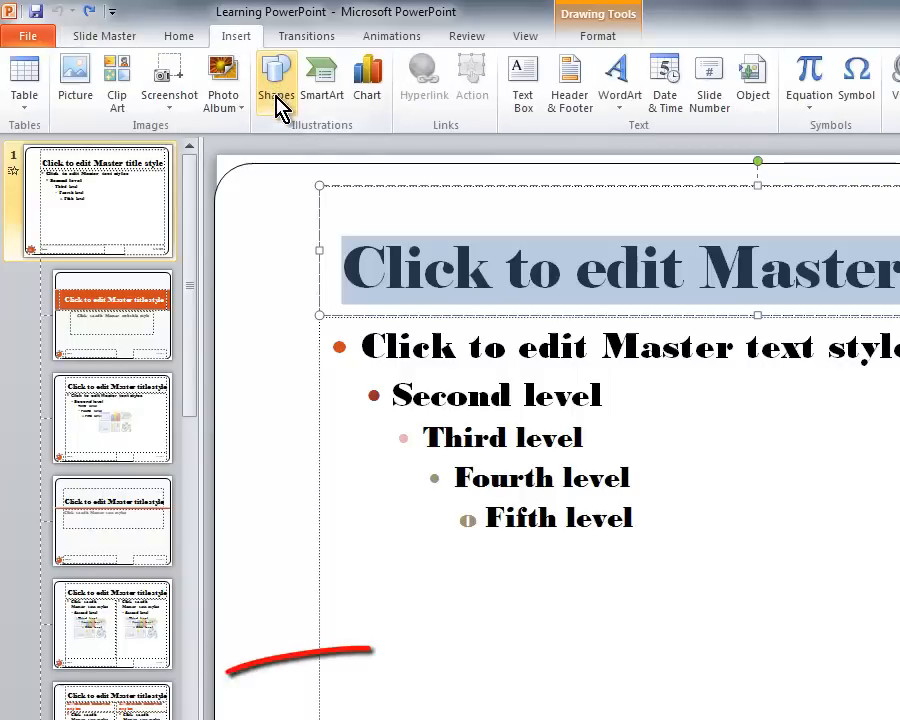
click(276, 80)
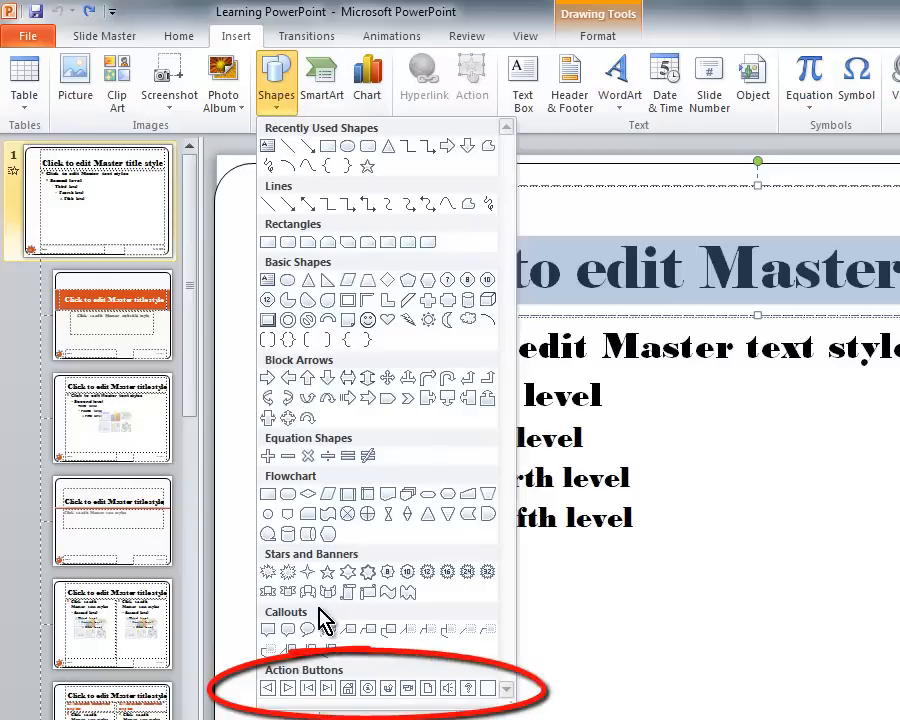
mouse_move(322, 675)
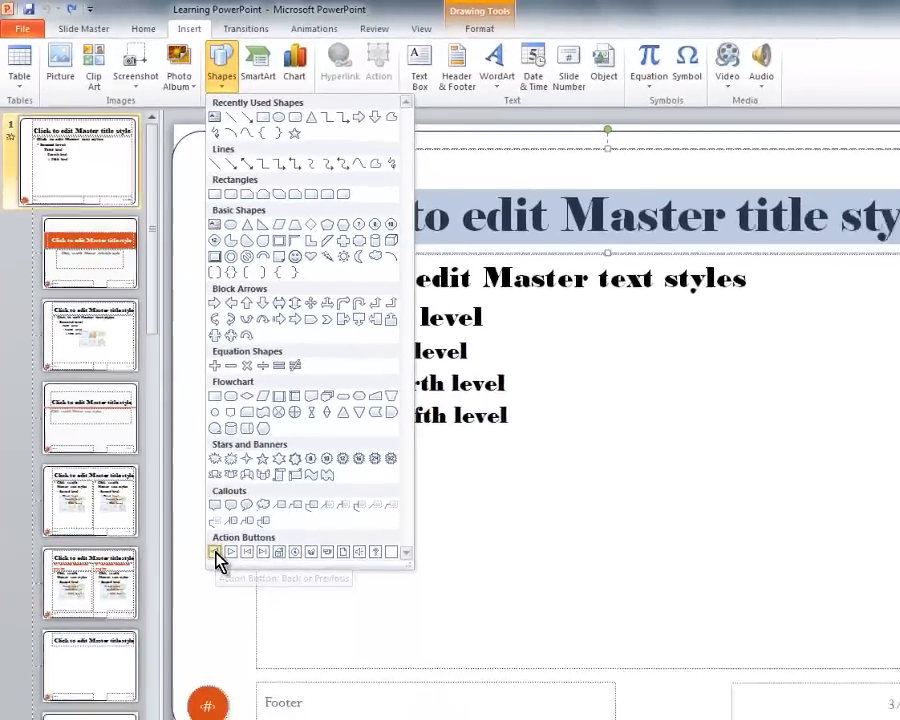
Step: Add a Back or Previous action button linked to Previous Slide, shrunk into the top-left corner
click(212, 551)
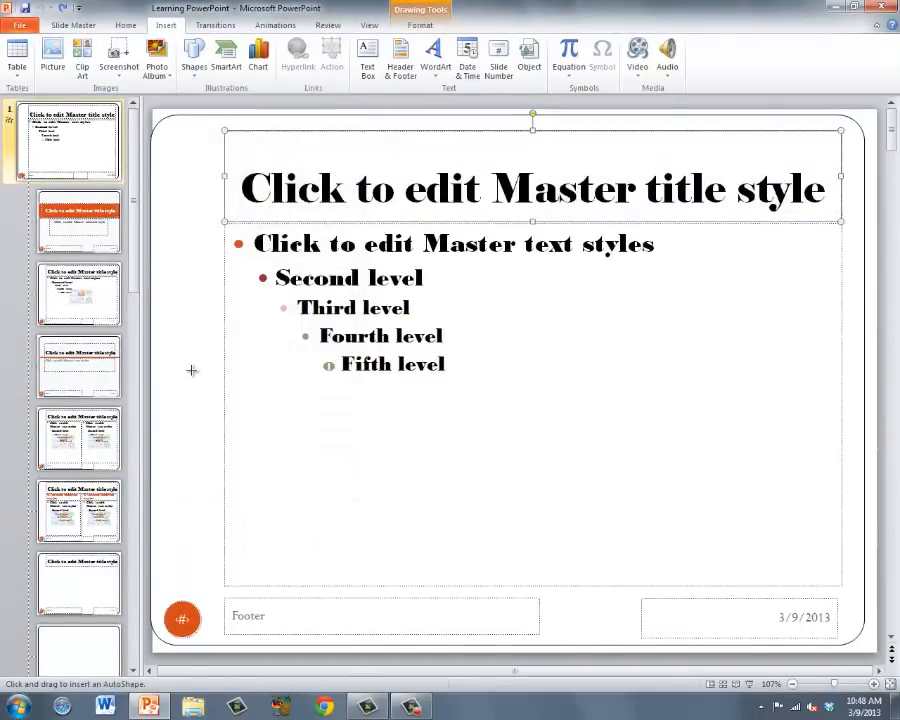
mouse_move(159, 121)
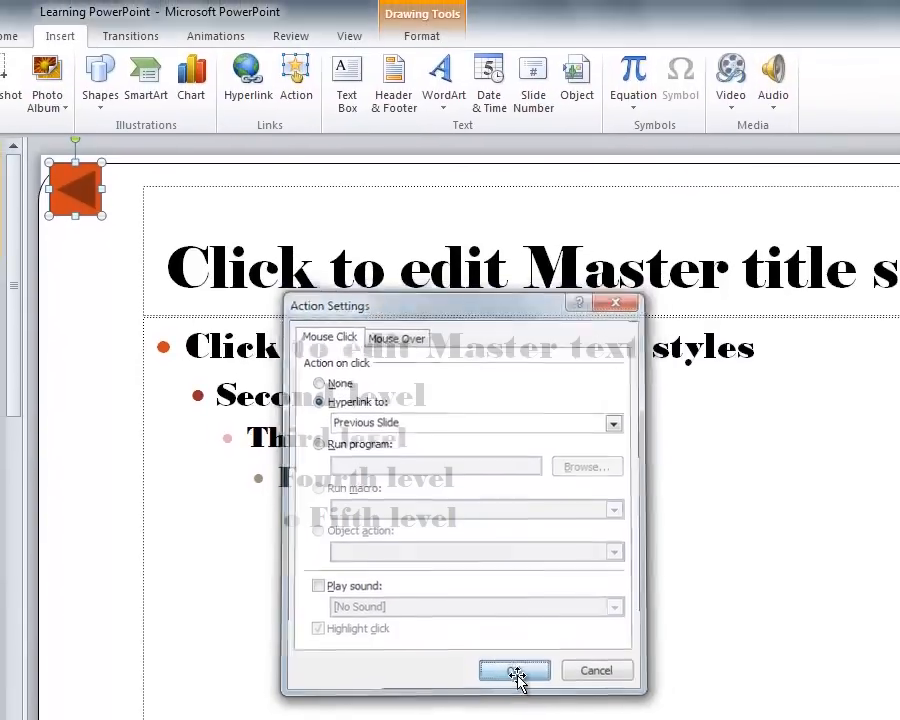
click(514, 670)
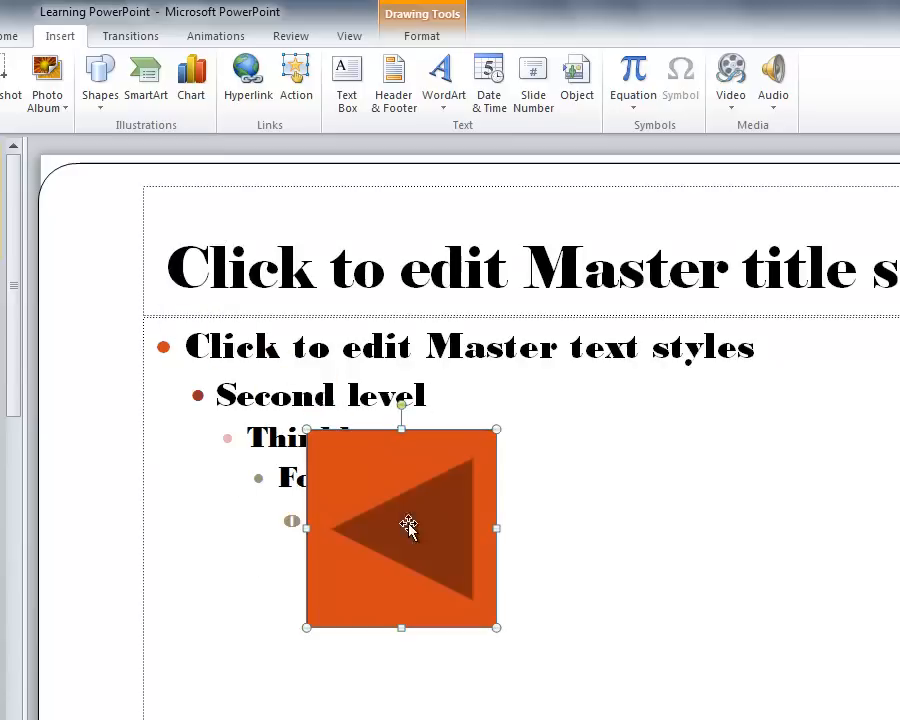
drag(407, 528, 235, 430)
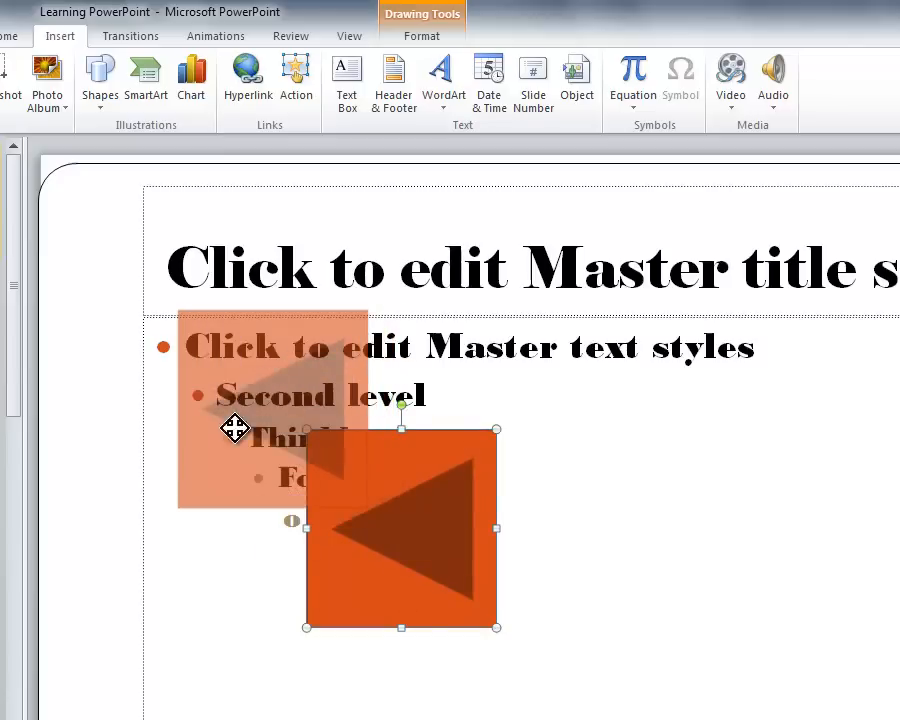
drag(401, 528, 272, 413)
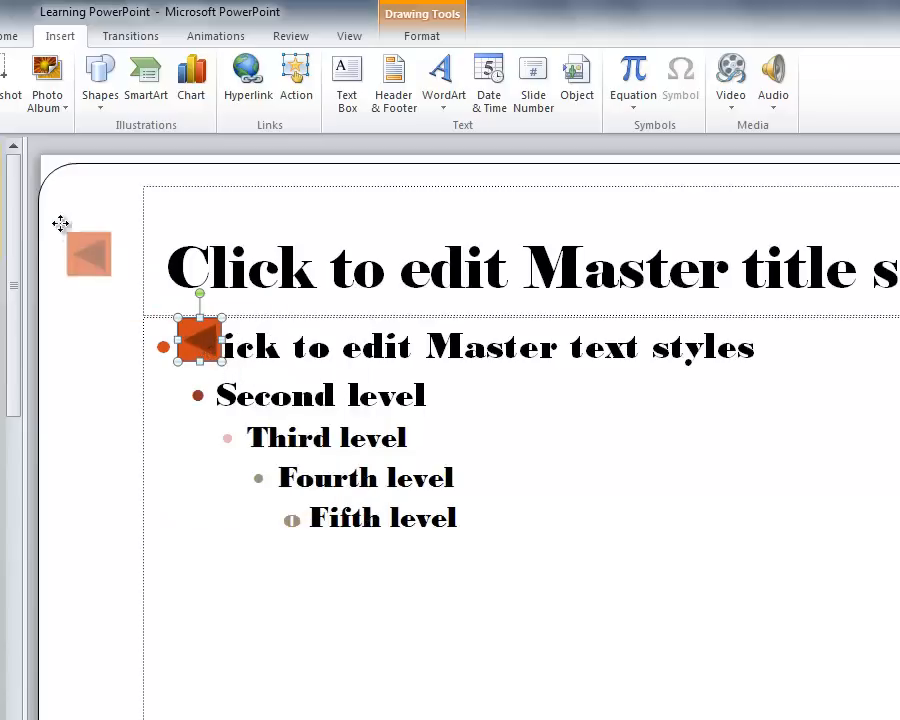
drag(195, 345, 65, 175)
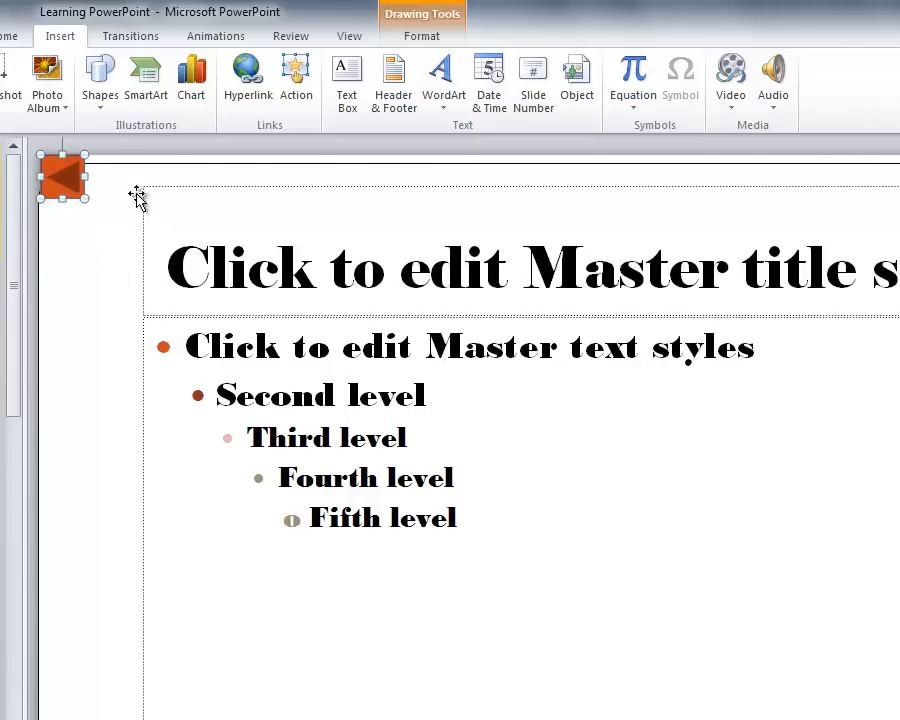
mouse_move(6, 200)
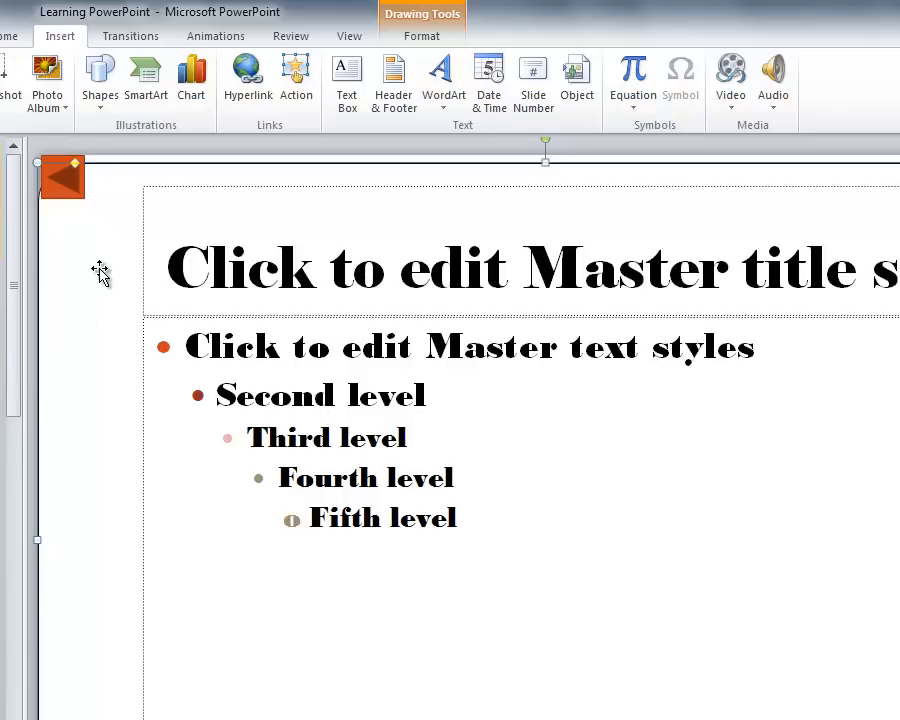
Step: Place a Forward or Next action button at the master's top-right corner
click(99, 80)
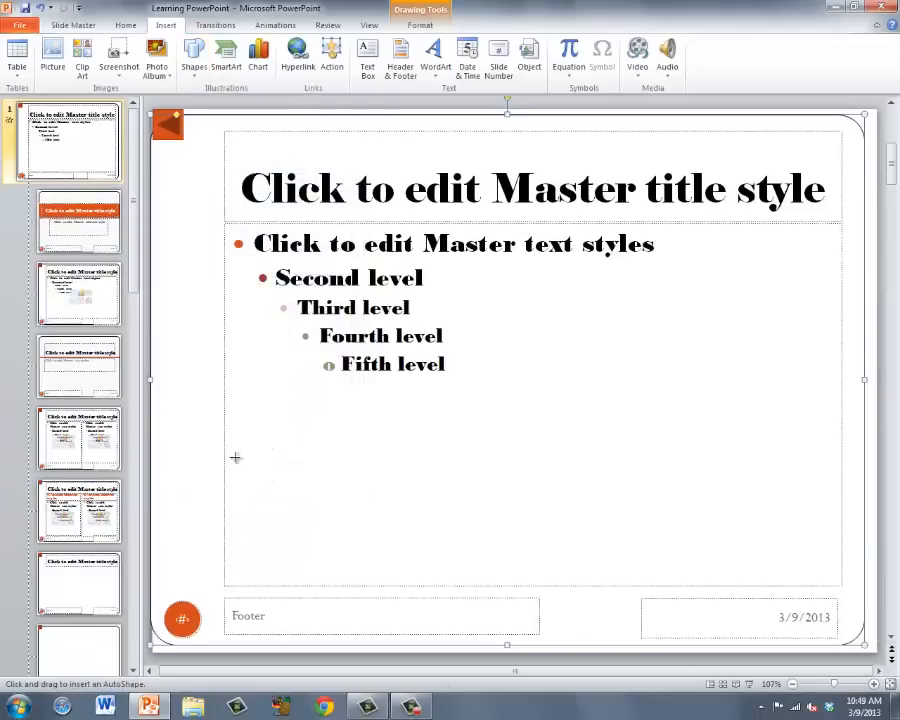
mouse_move(855, 127)
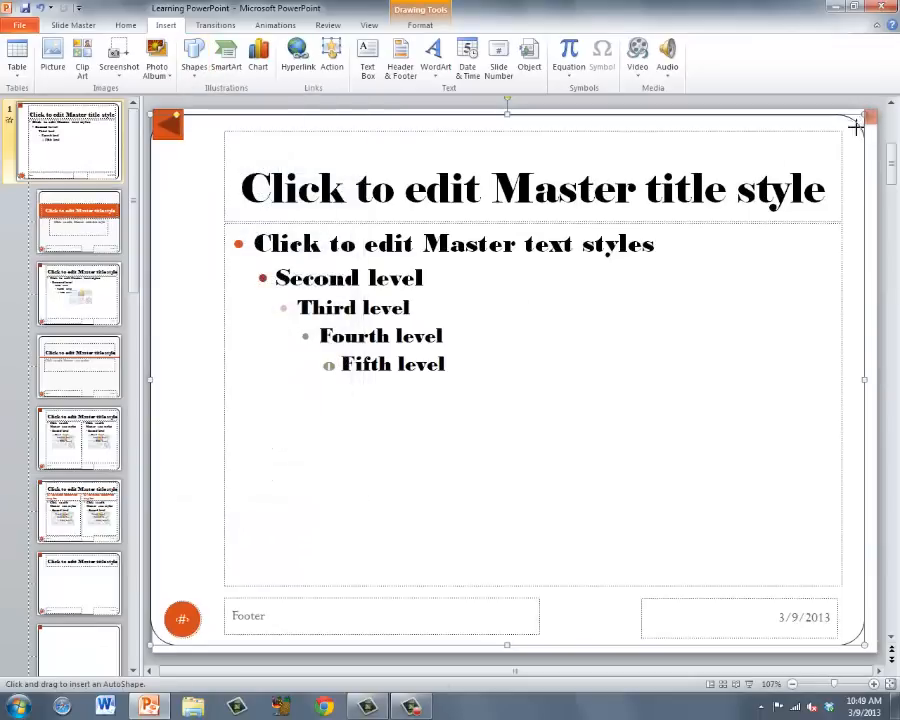
click(331, 55)
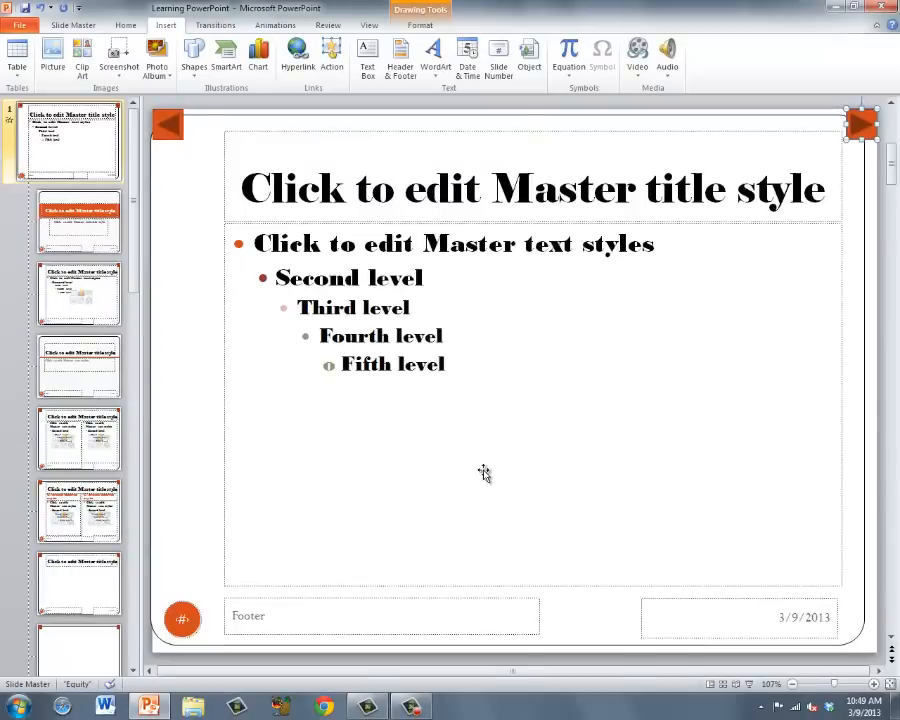
mouse_move(225, 55)
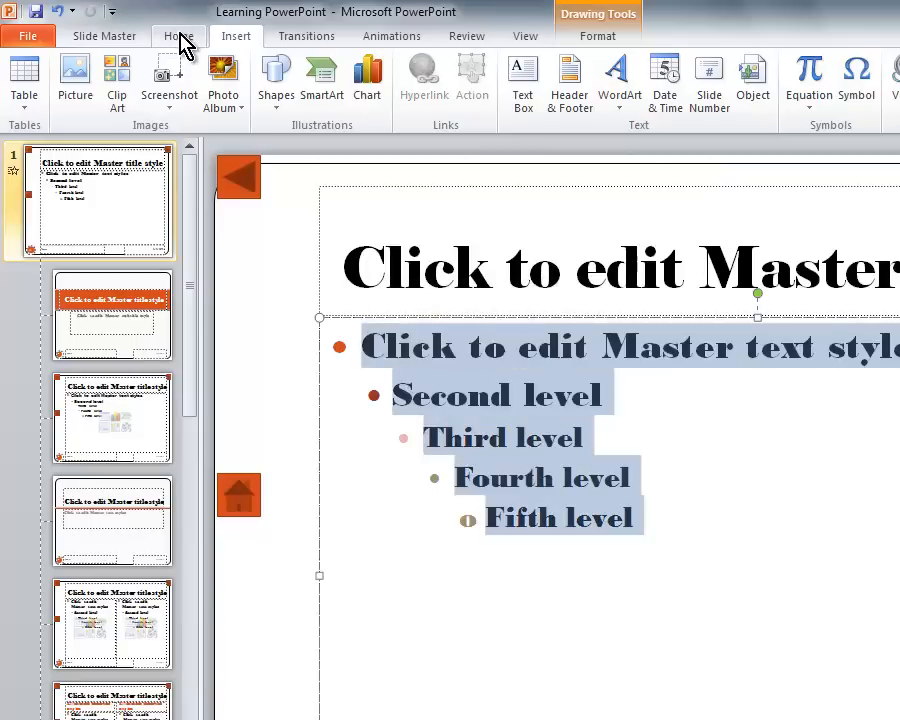
Step: Change the master body text font from Bodoni MT Black to Arial
click(178, 36)
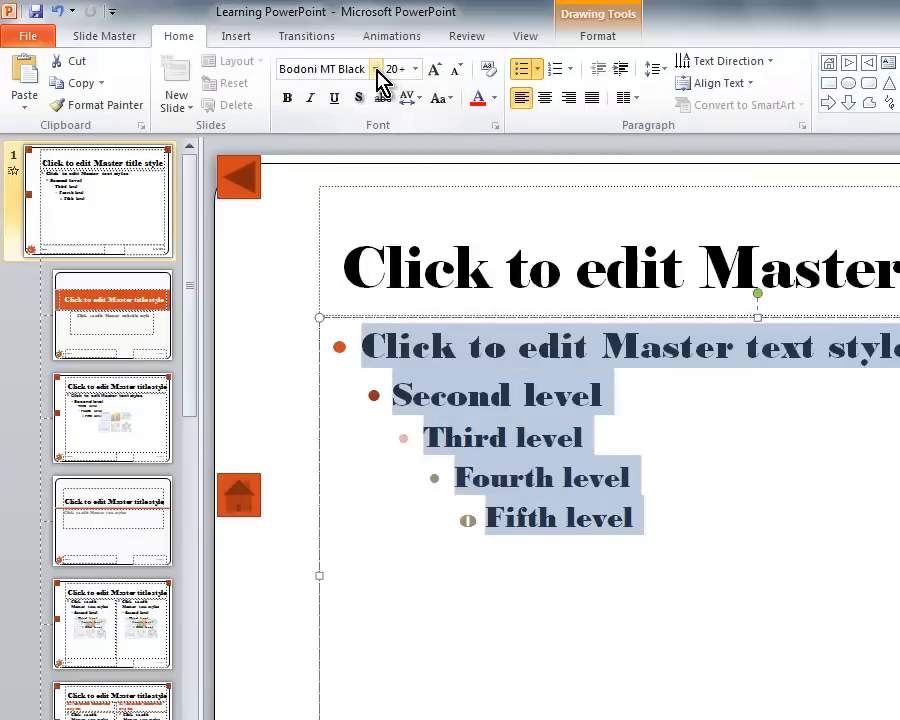
click(378, 69)
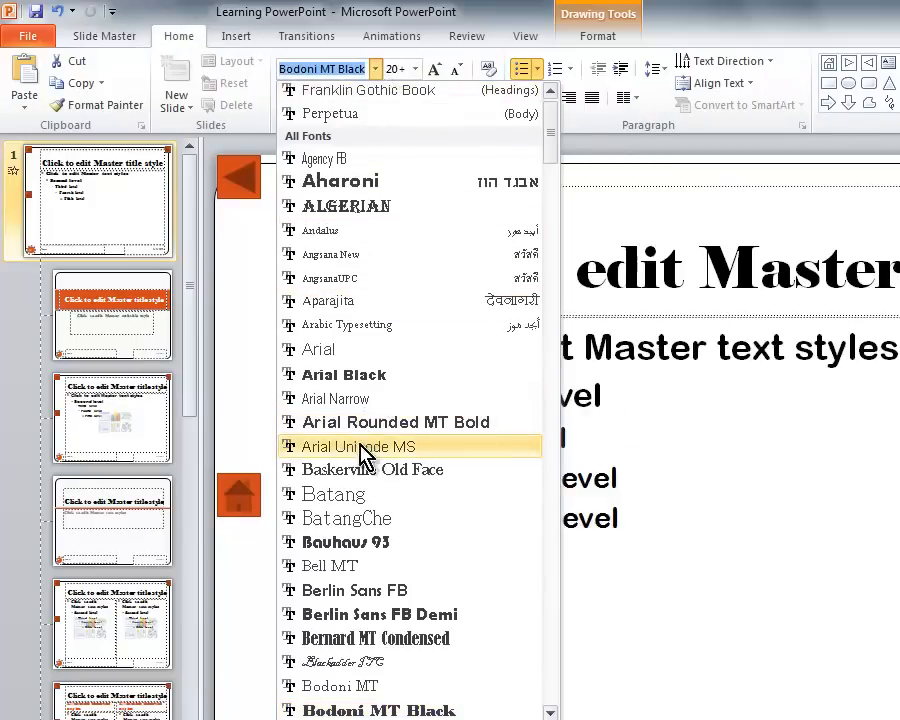
click(398, 422)
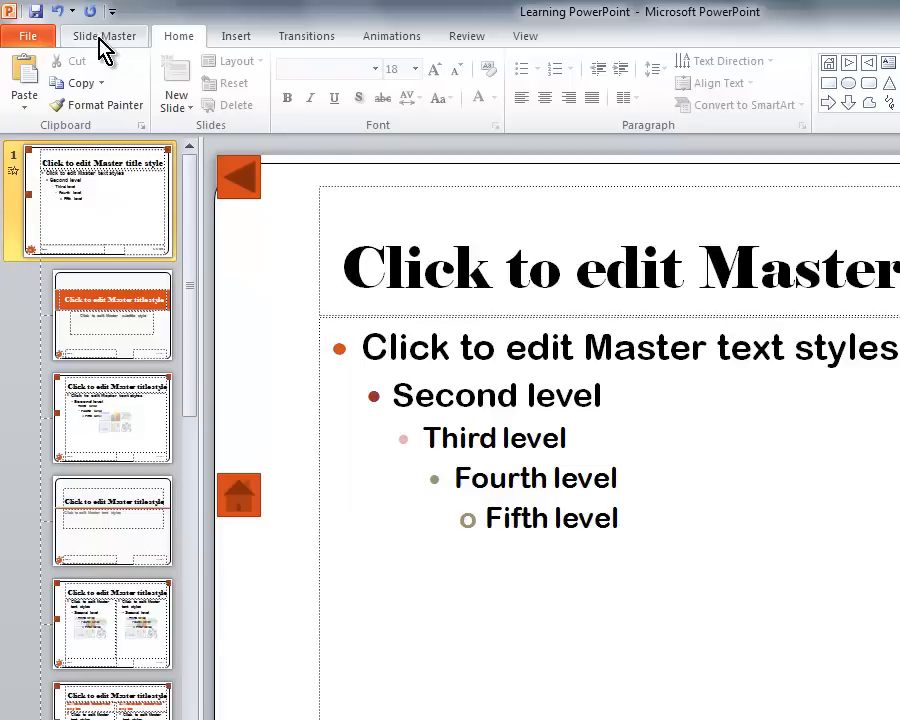
Step: Close Master View from the Slide Master tab, returning to slide 16 in normal view
click(104, 36)
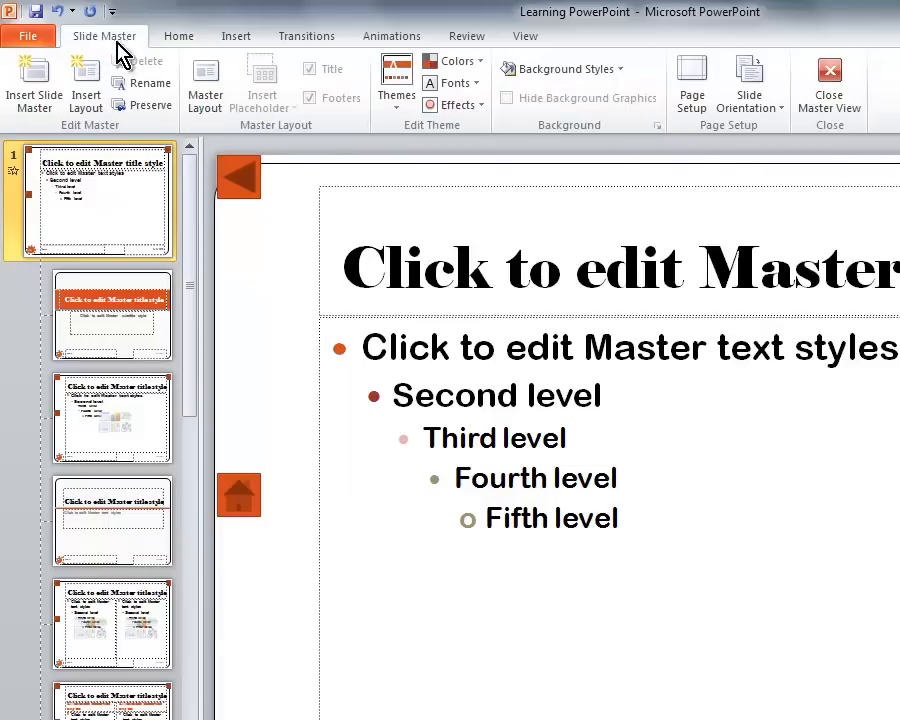
mouse_move(828, 75)
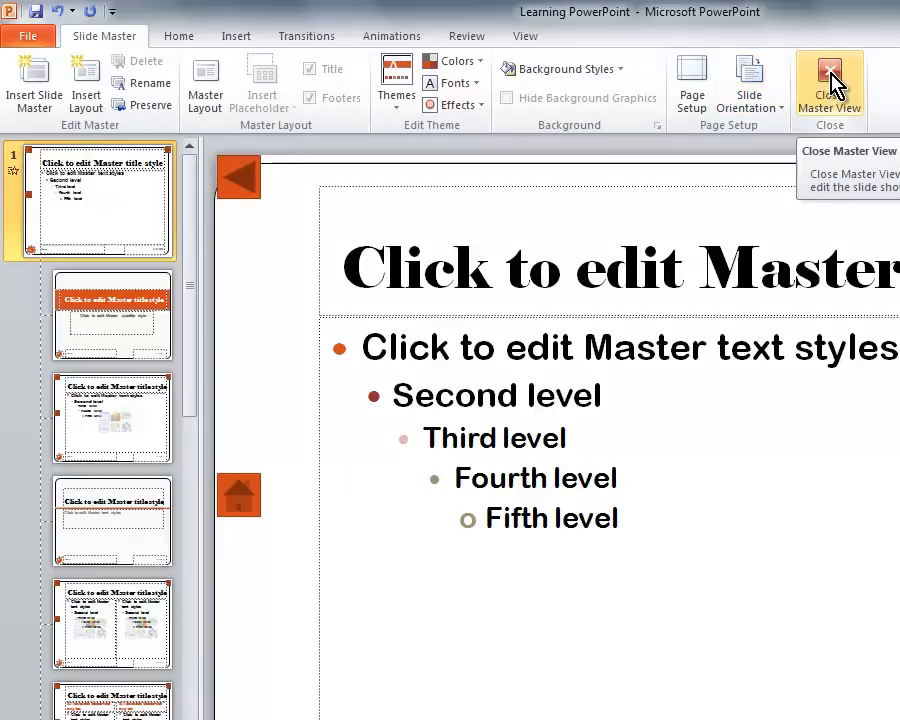
click(829, 85)
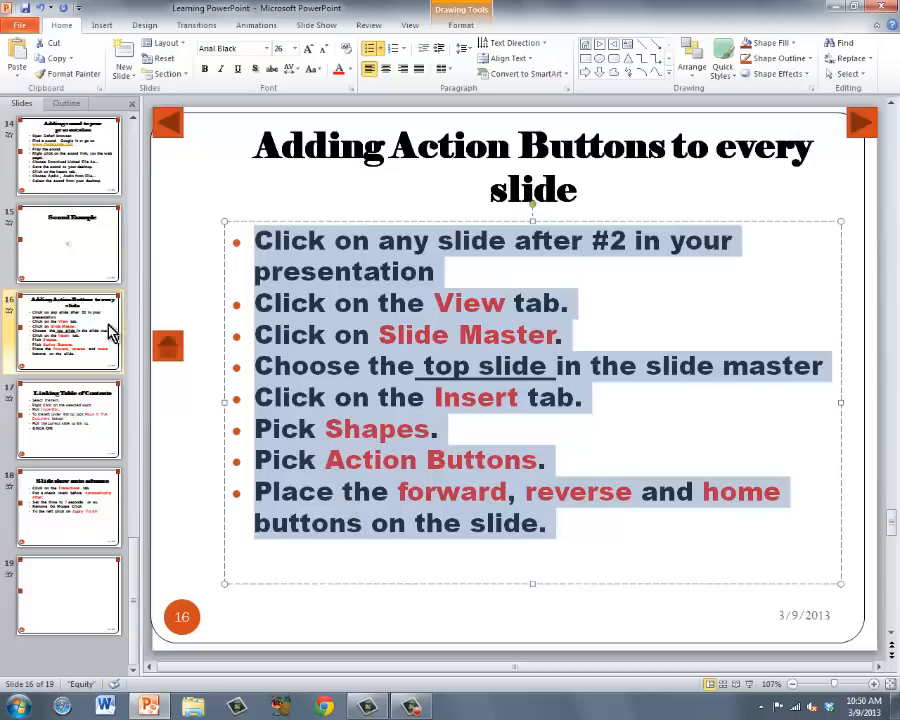
Step: Select slide 15, Sound Example, showing the back, forward and home buttons
click(67, 243)
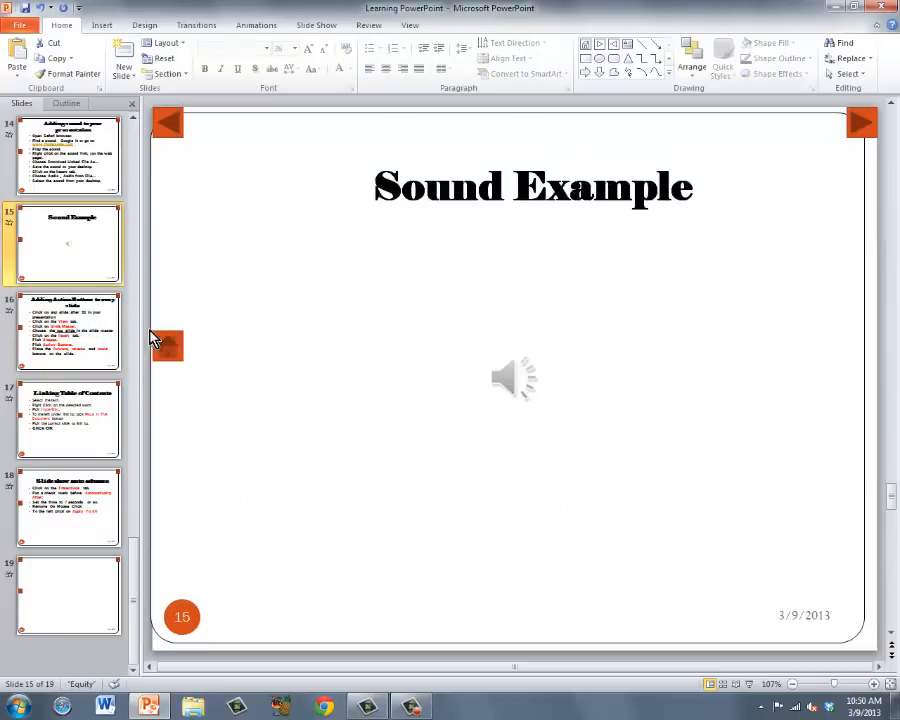